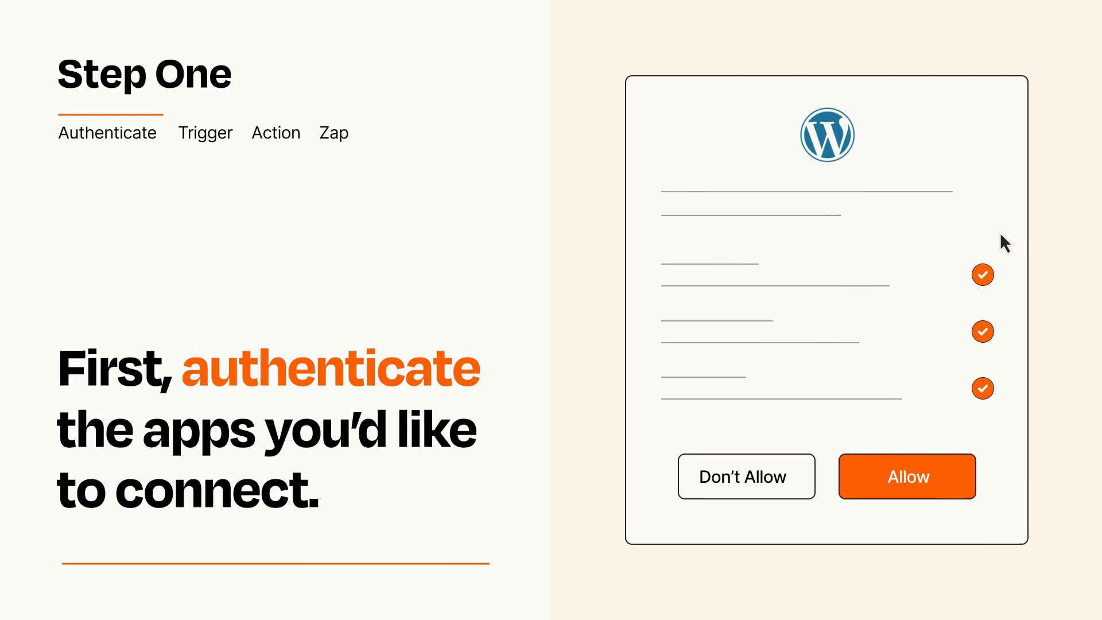
mouse_move(969, 513)
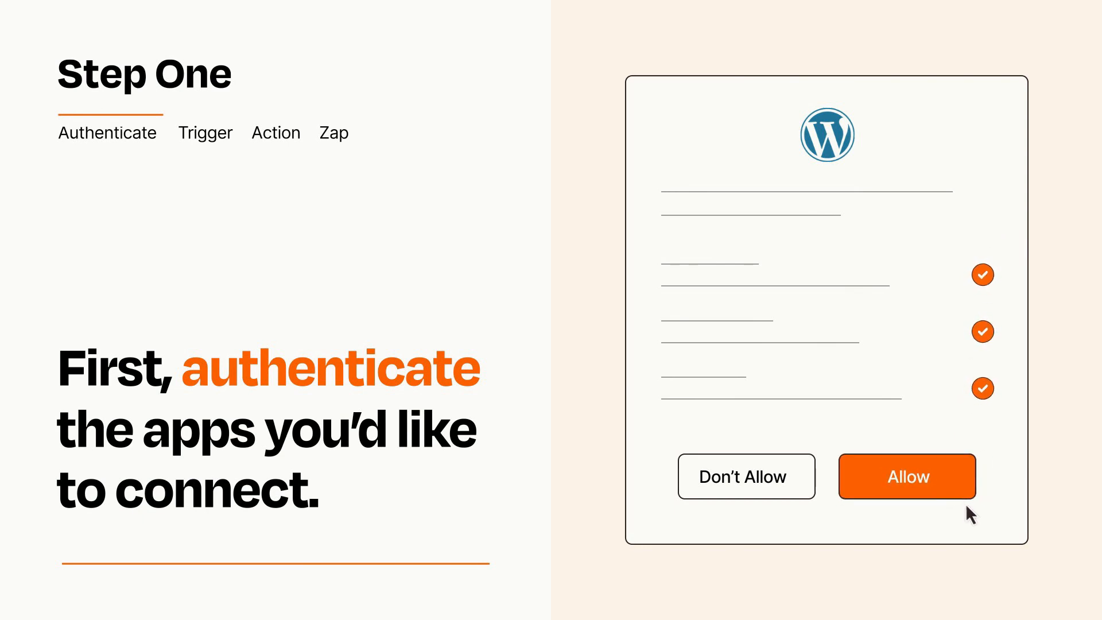
- Allow WordPress to connect to the Zapier account
left_click(906, 476)
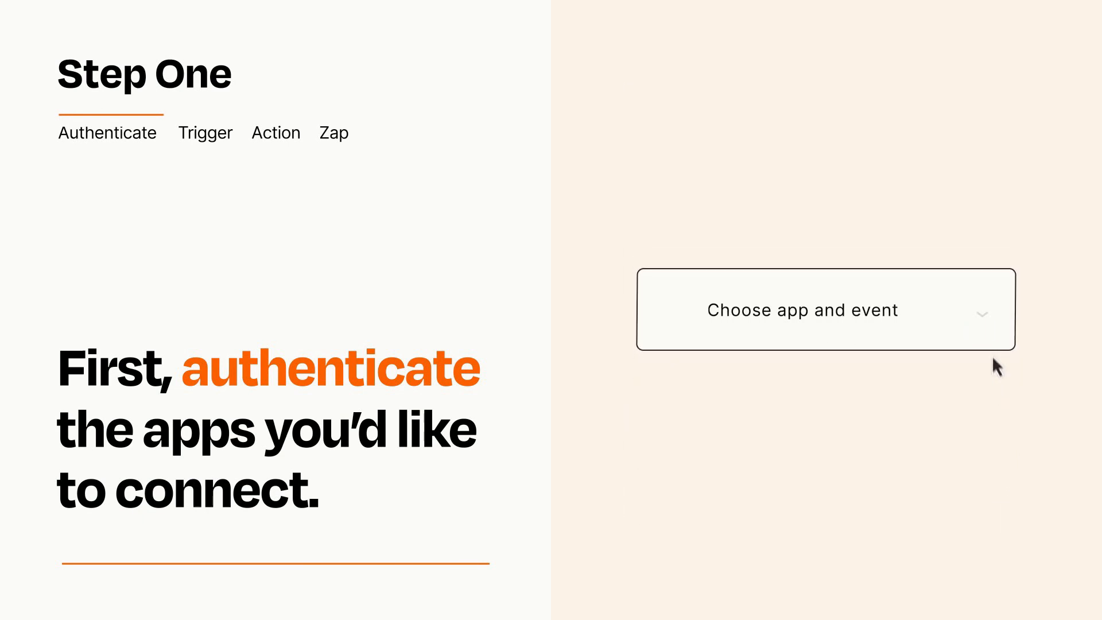
- Choose New Submission as the trigger event for the Zap
left_click(824, 308)
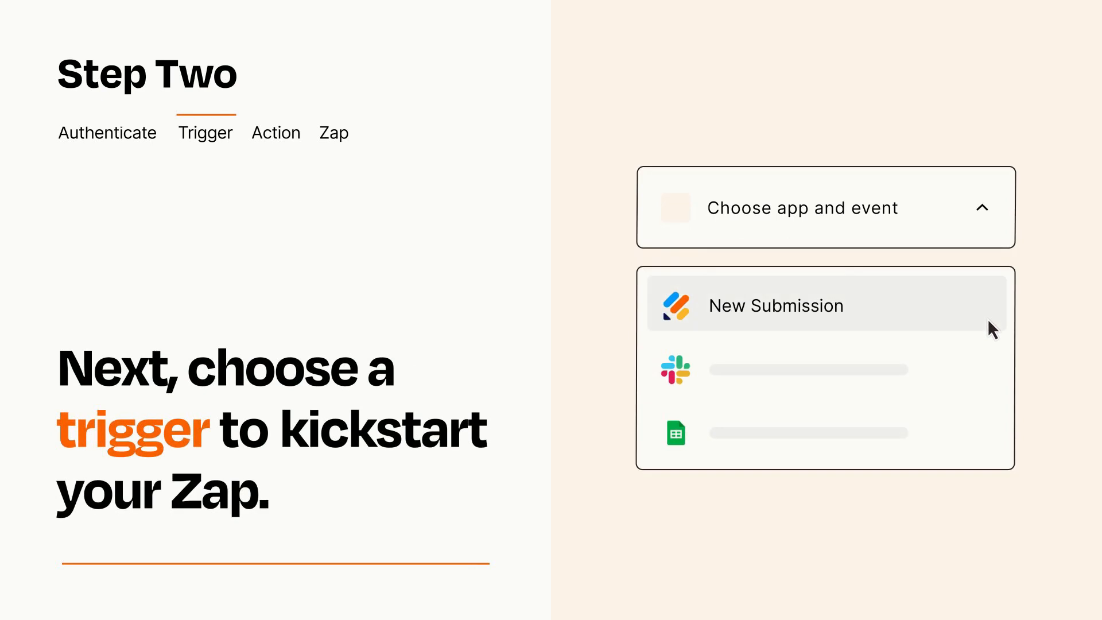
mouse_move(991, 366)
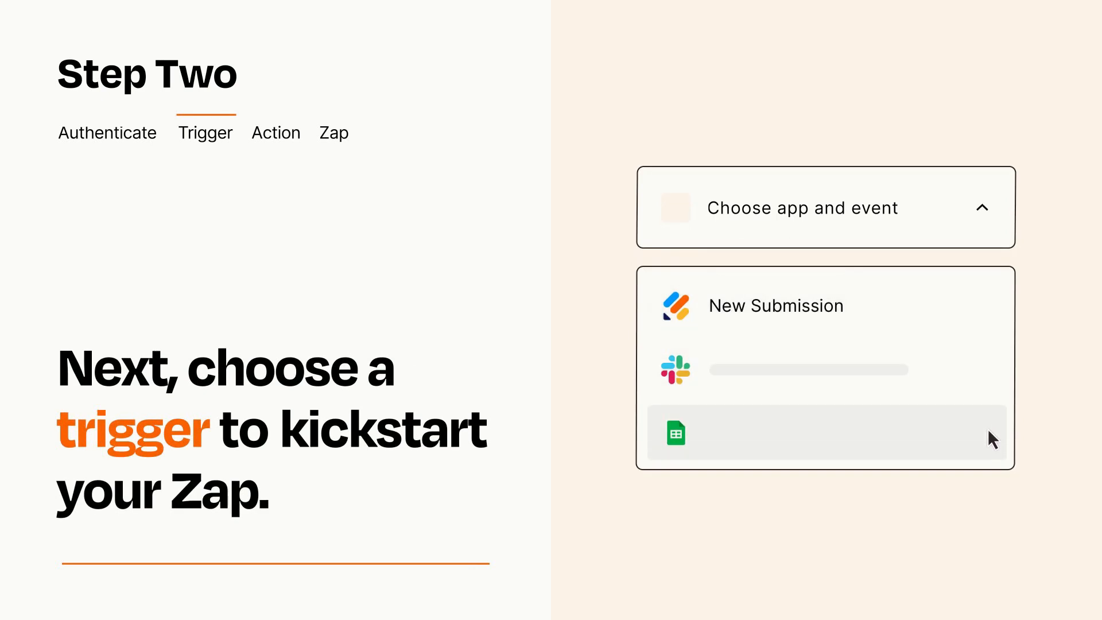
mouse_move(992, 312)
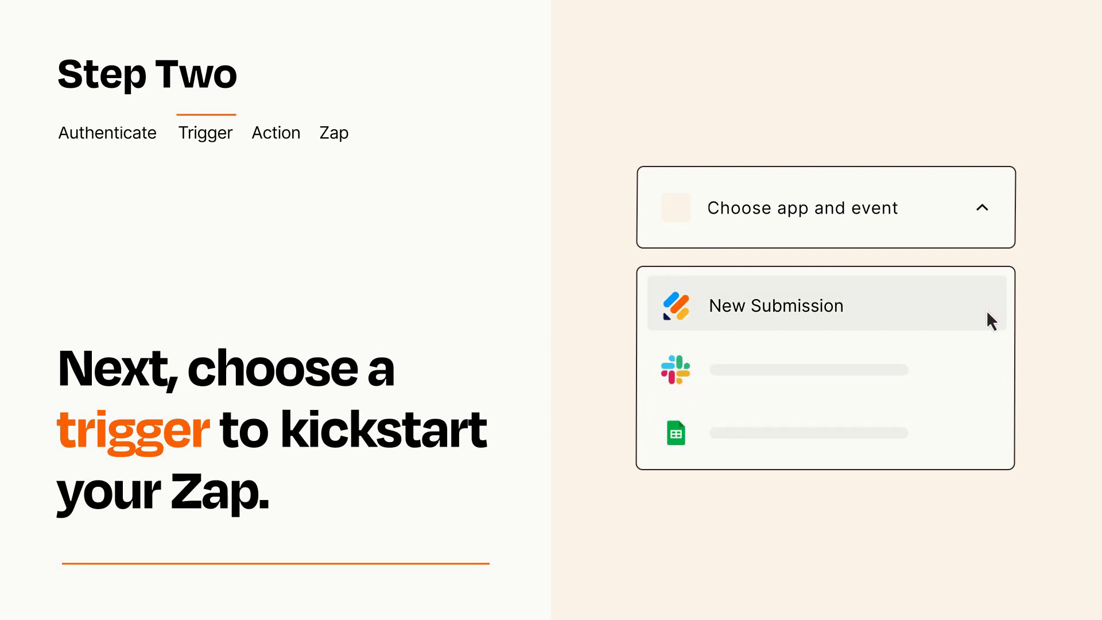
left_click(774, 306)
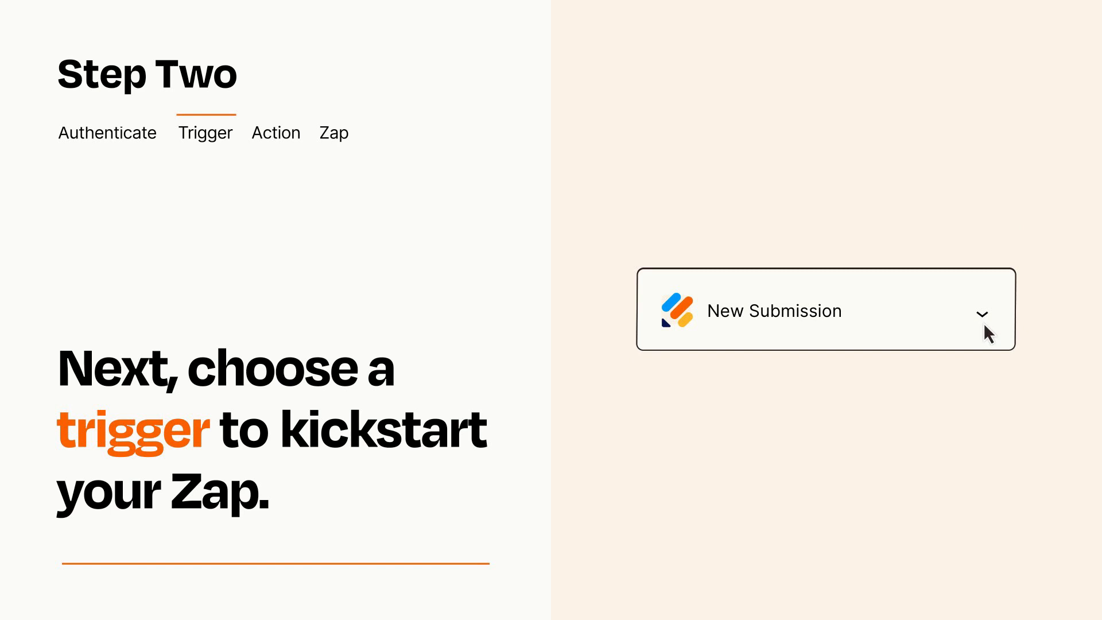
mouse_move(997, 331)
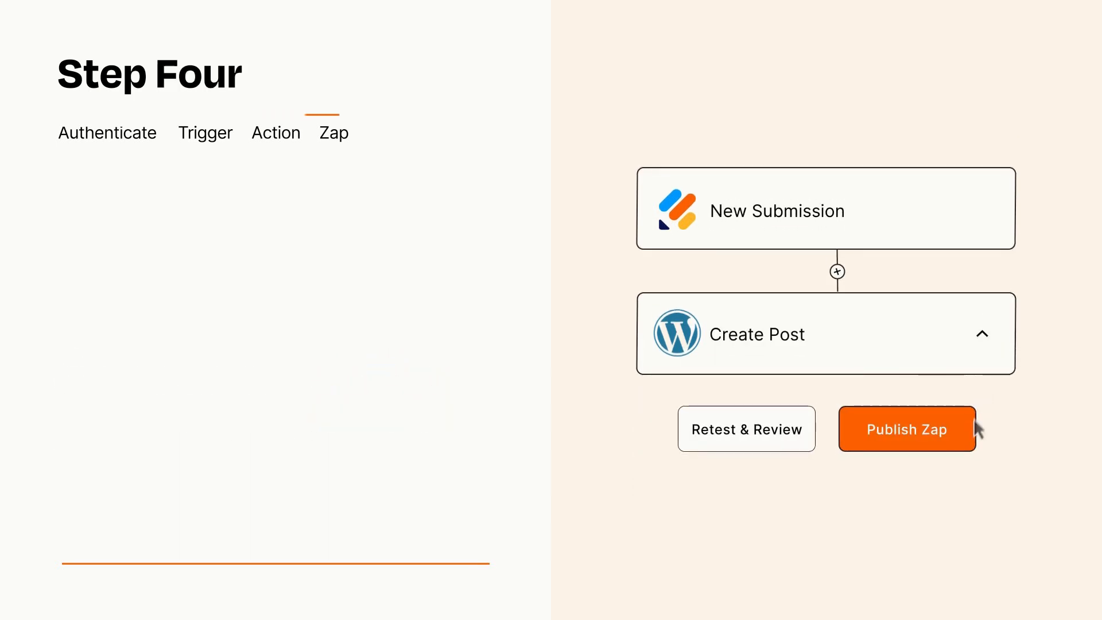
- Publish the finished Zap so new submissions create WordPress posts
left_click(906, 428)
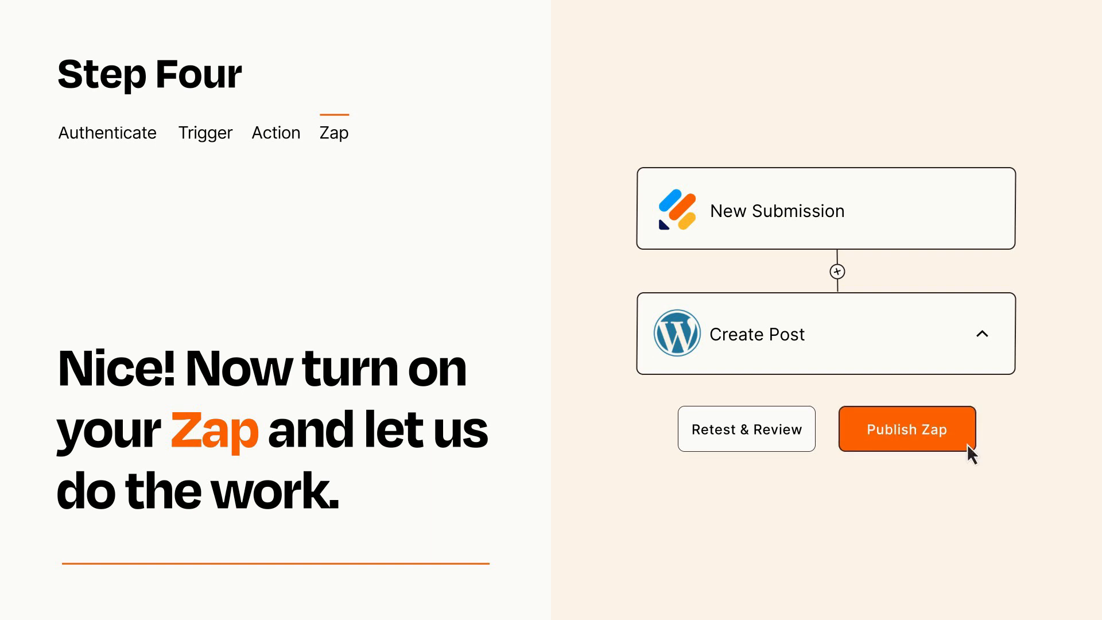
left_click(905, 428)
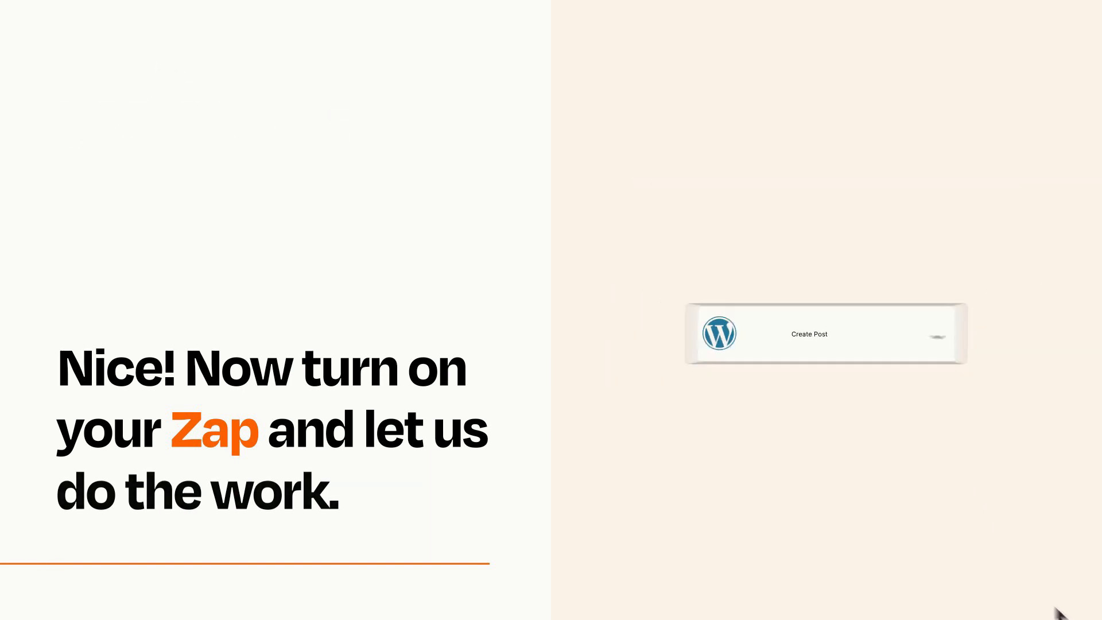